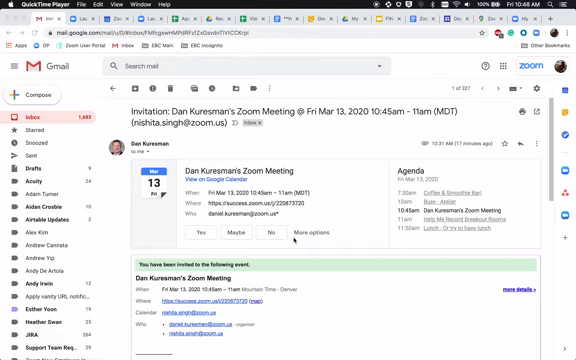
Step: Scroll down the invitation email to reach the zoom.us join link
scroll(down, 3)
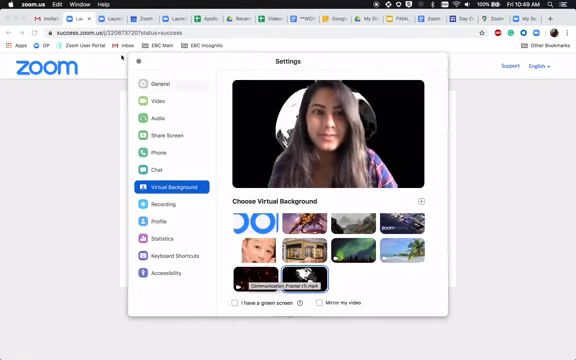
Step: Leave the meeting still waiting for its host so the confirmation prompt appears
click(138, 66)
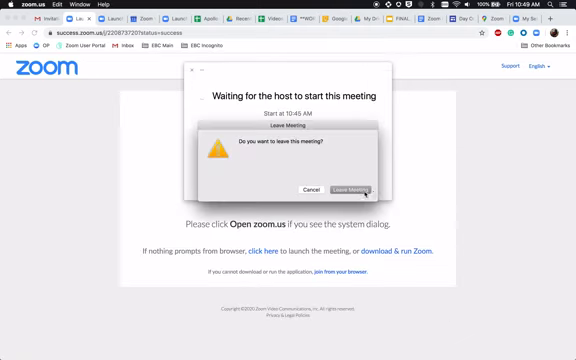
Step: Confirm leaving, then join the scheduled meeting until Join With Computer Audio is offered
click(358, 188)
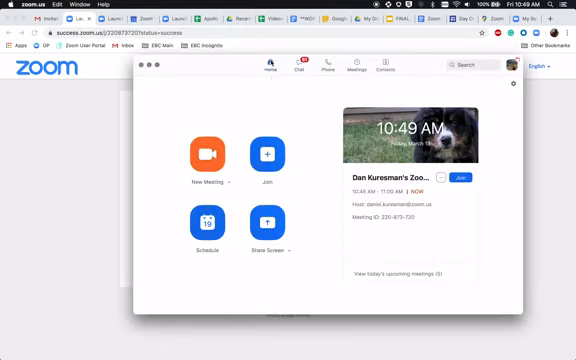
mouse_move(356, 70)
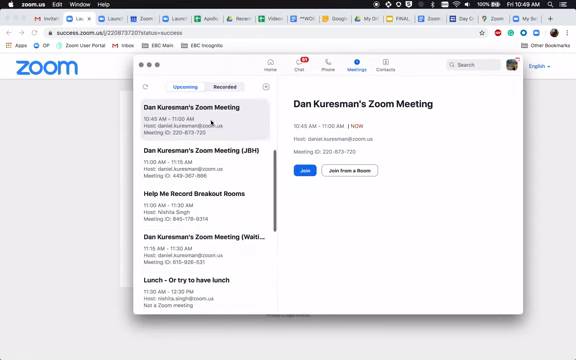
click(190, 170)
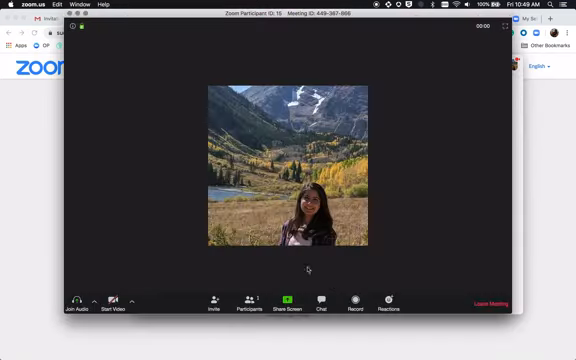
click(76, 304)
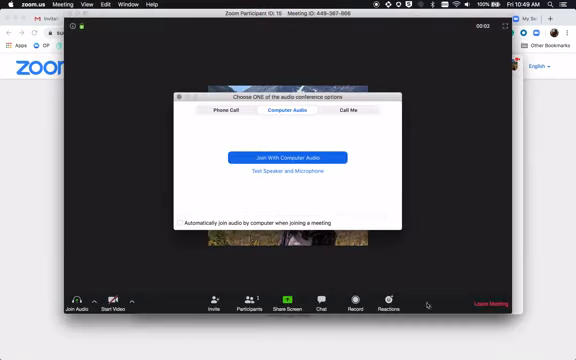